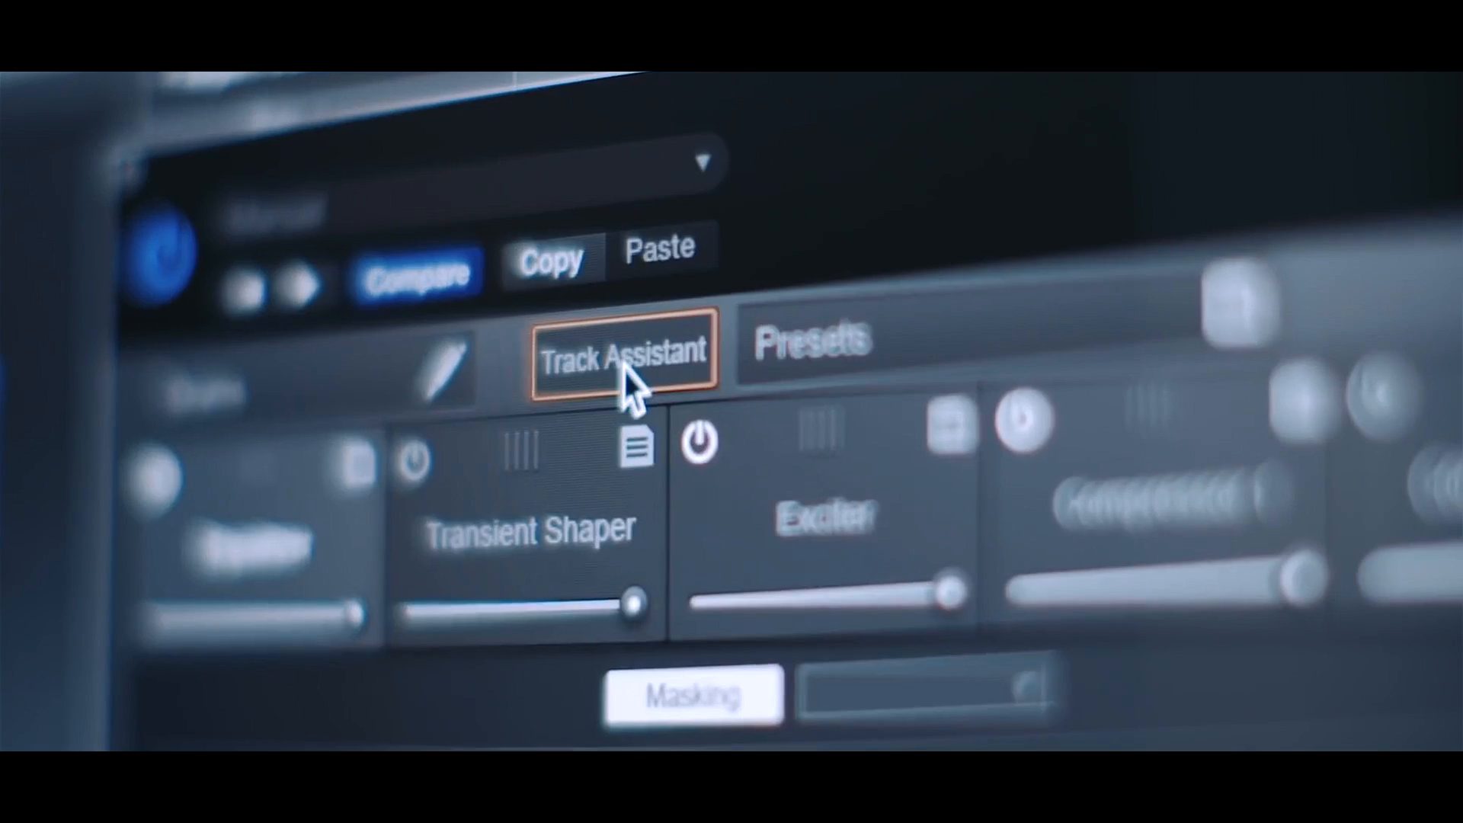
- Run Track Assistant once and confirm its instrument, style and intensity choices
{"action": "left_click", "coordinate": [621, 352]}
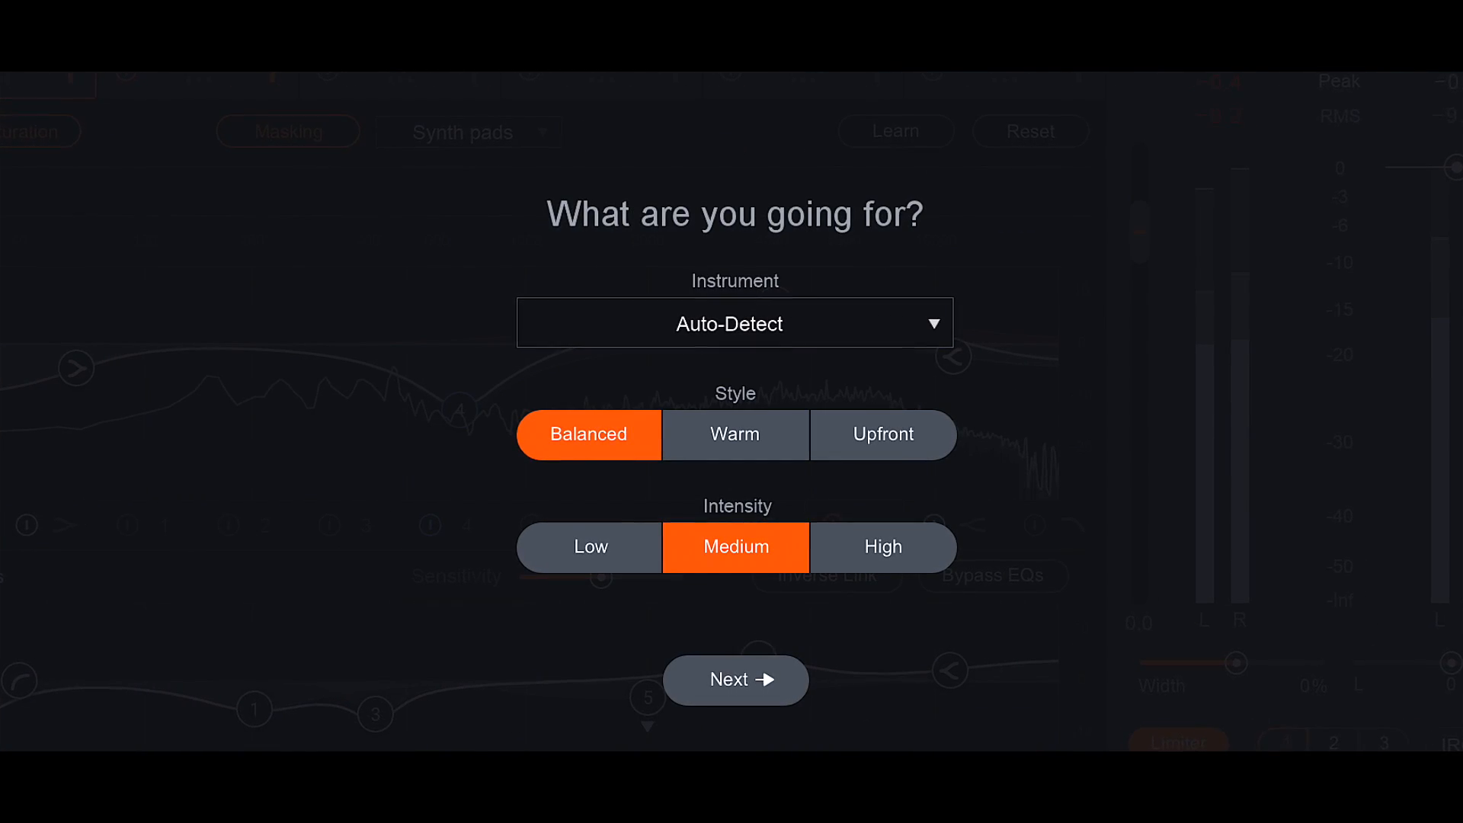
{"action": "left_click", "coordinate": [735, 679]}
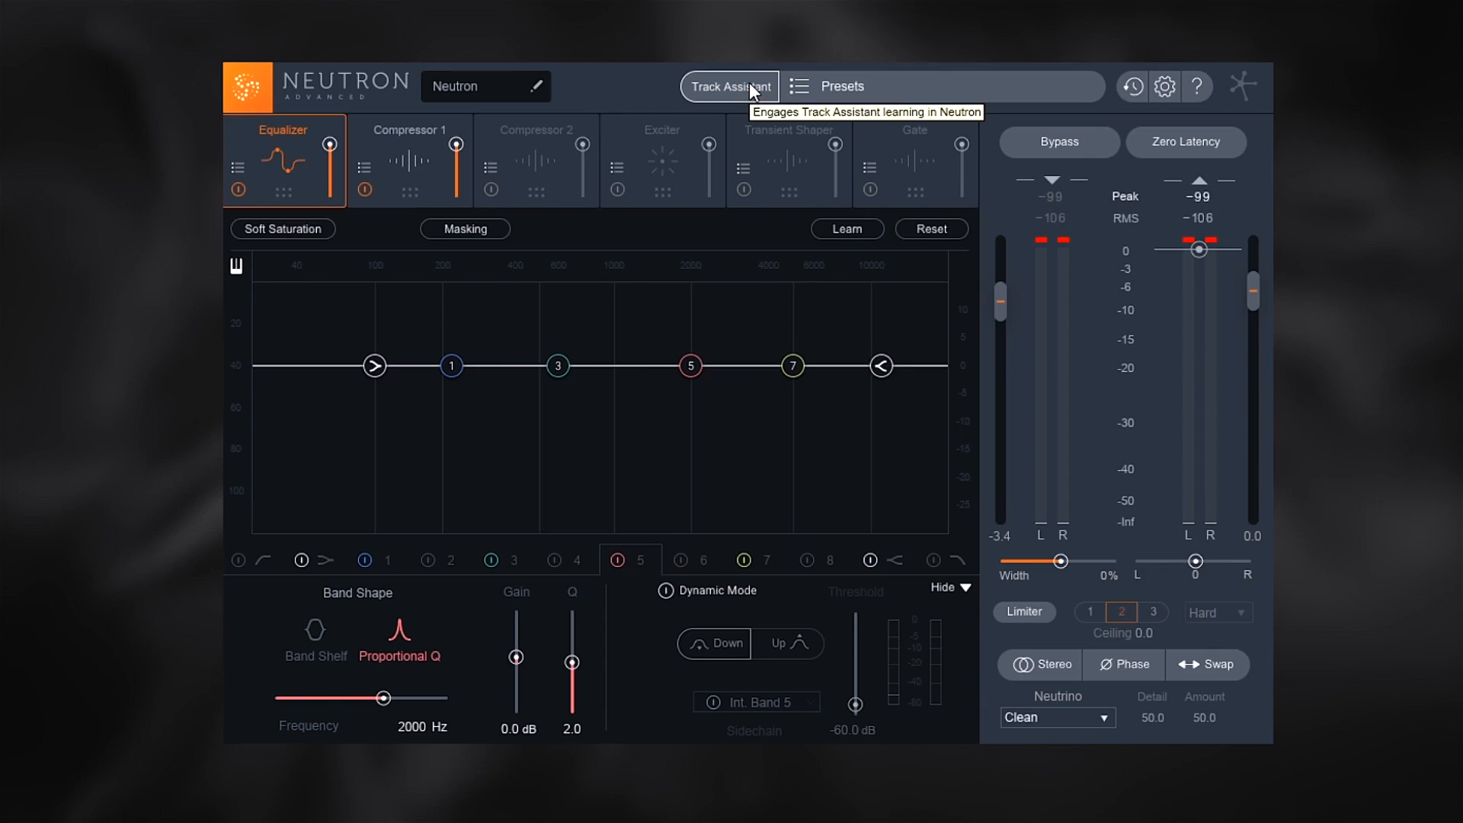
- Let Track Assistant learn the track and accept its Percussive preset chain
{"action": "left_click", "coordinate": [730, 85]}
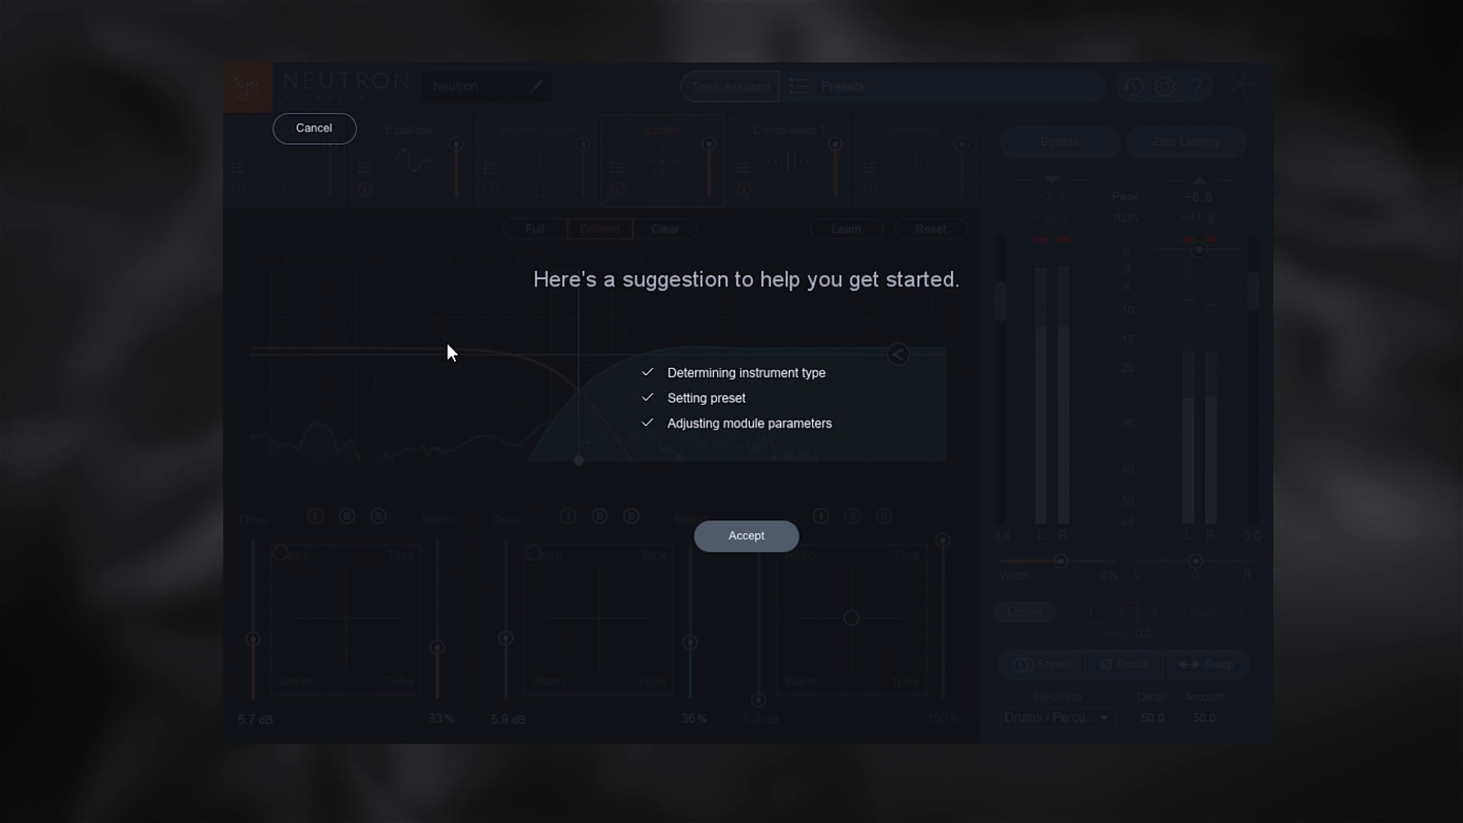
{"action": "left_click", "coordinate": [746, 535]}
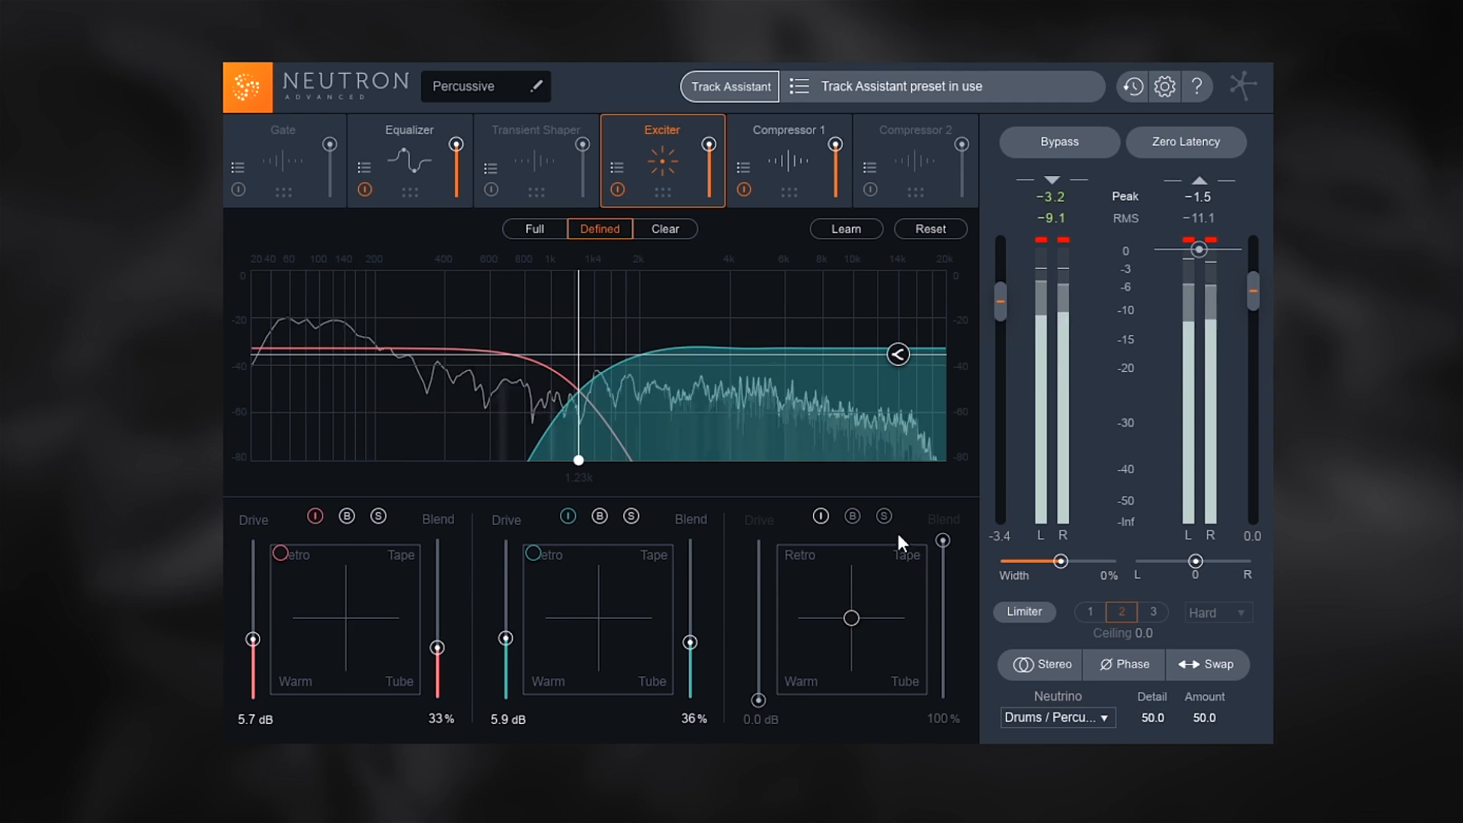
{"action": "left_click", "coordinate": [842, 229]}
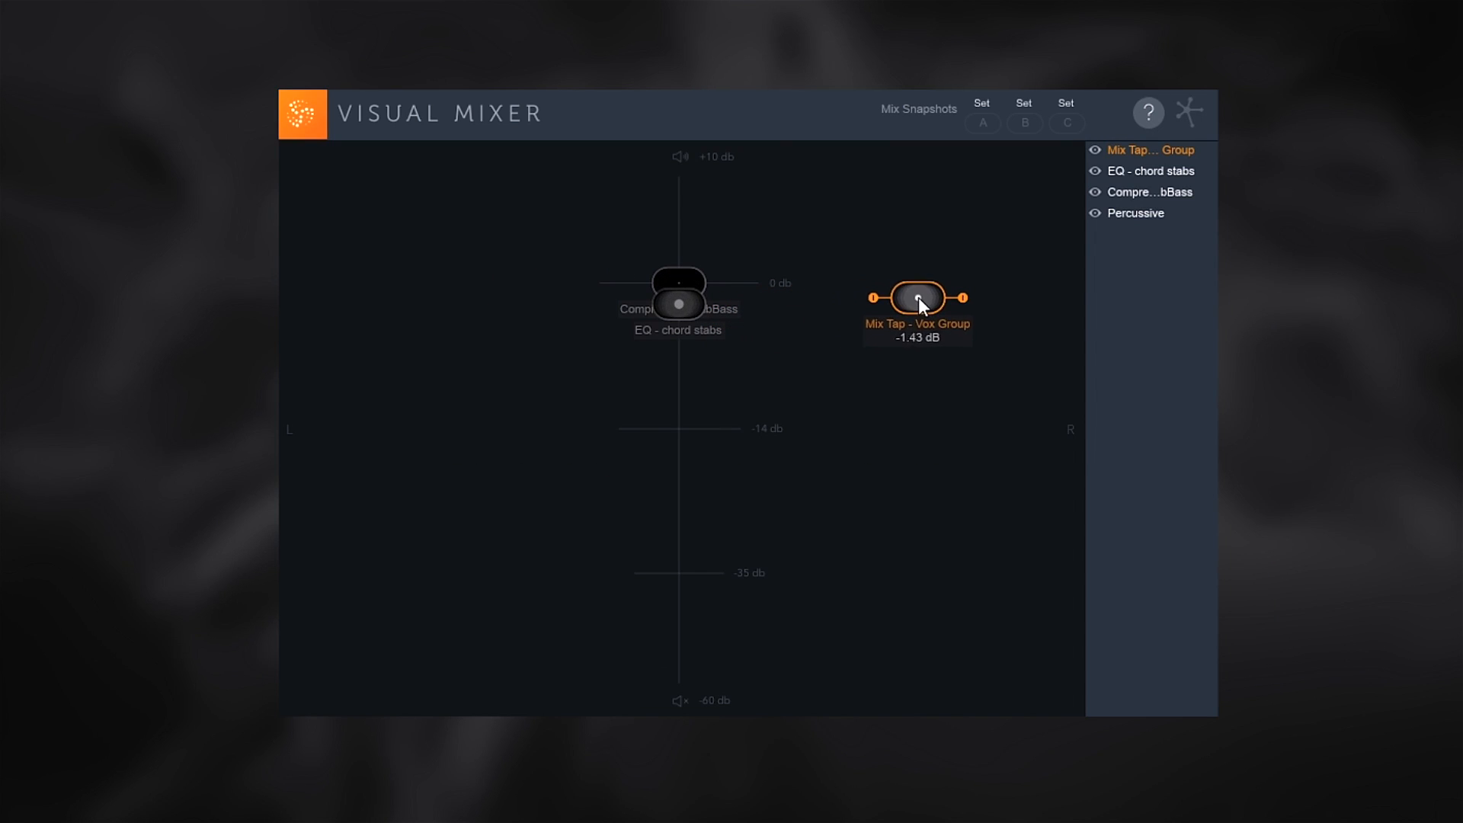
- Centre the Vox Group at +3.24 dB and check EQ - chord stabs at -2.04 dB
{"action": "left_click_drag", "start_coordinate": [917, 297], "coordinate": [705, 236]}
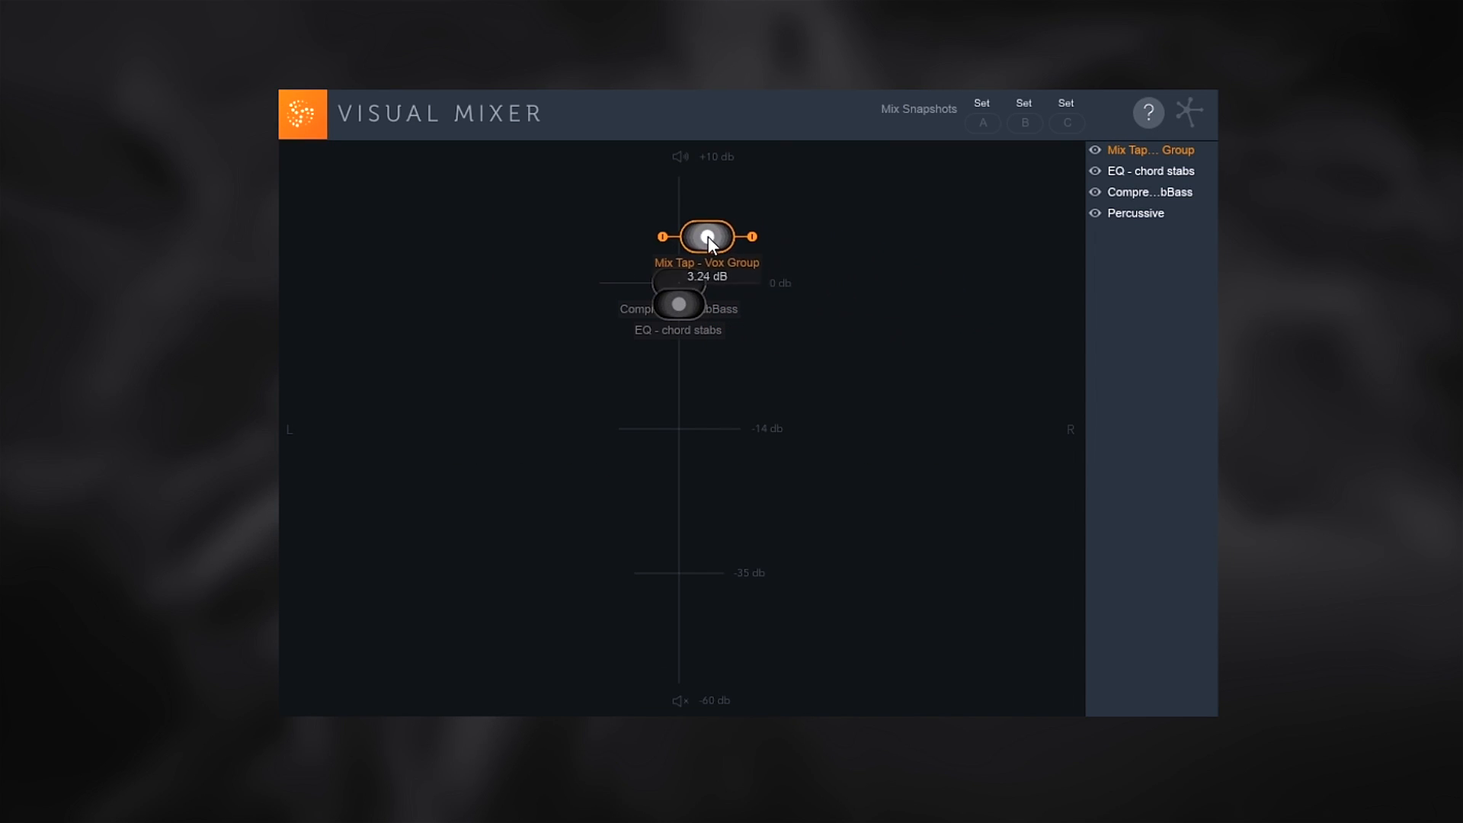
{"action": "left_click_drag", "start_coordinate": [706, 236], "coordinate": [396, 265]}
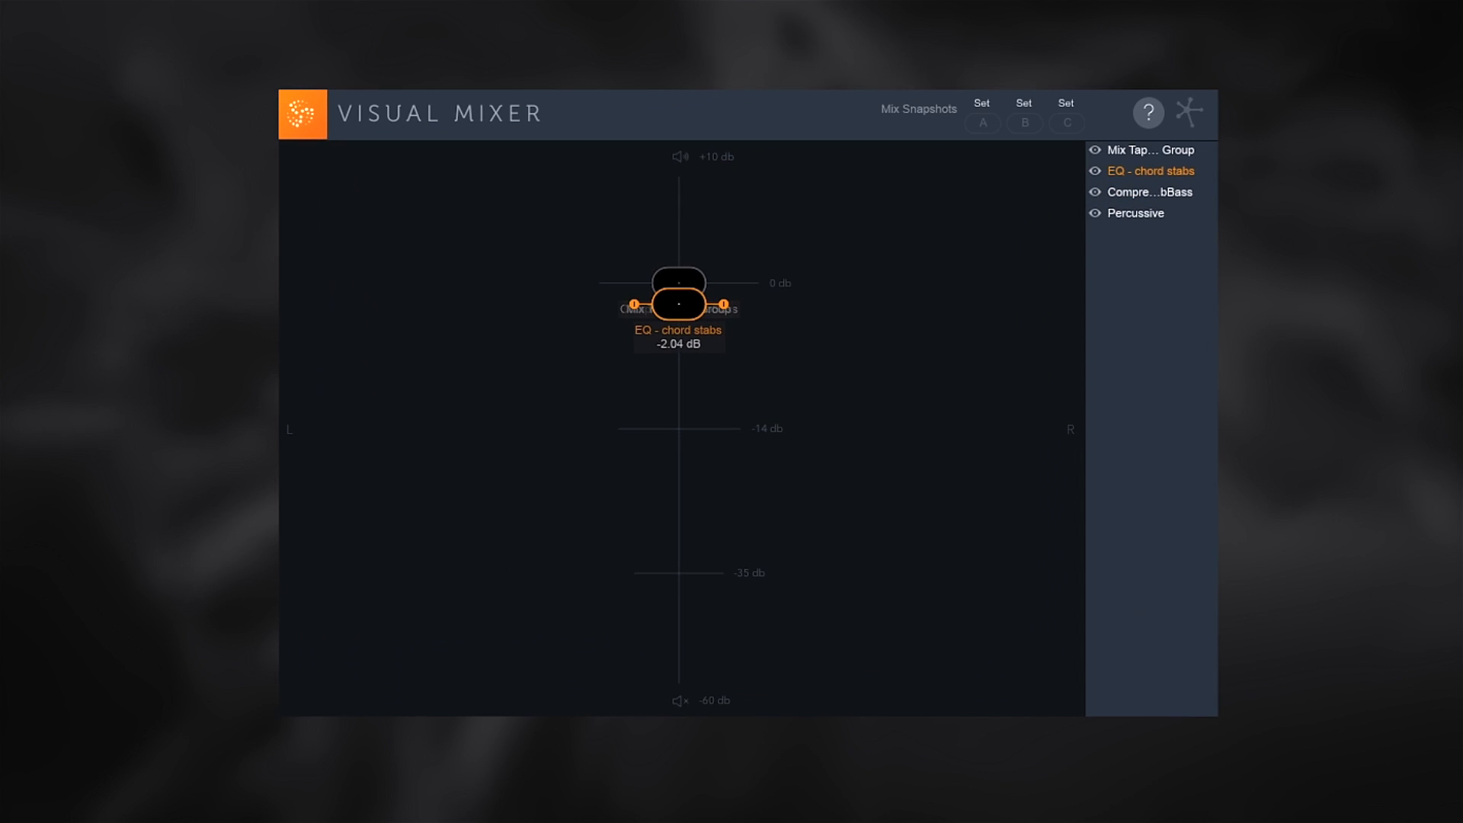
{"action": "left_click", "coordinate": [1149, 151]}
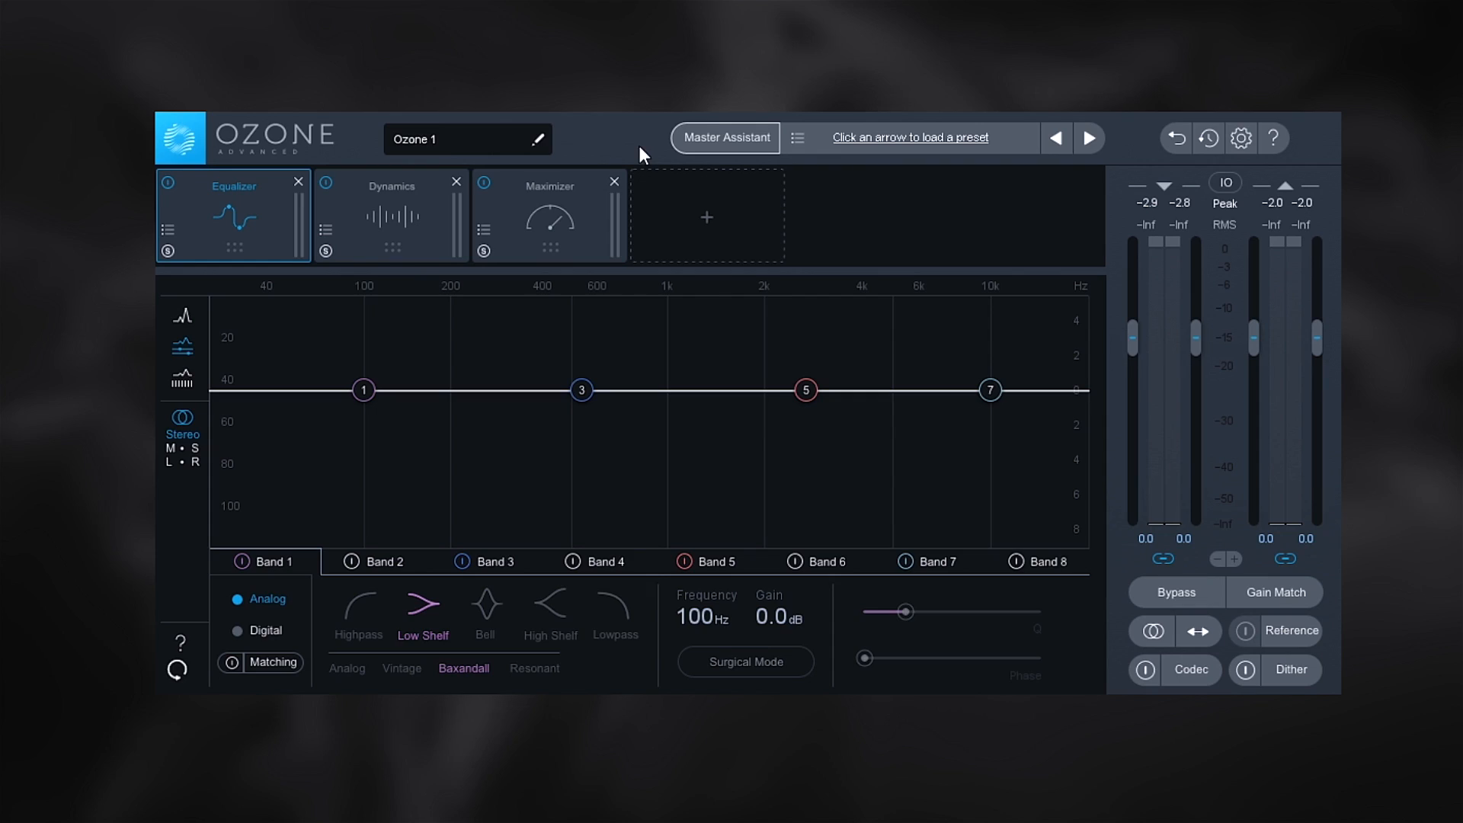
- Start Master Assistant with the Streaming target and begin analysing the track
{"action": "left_click", "coordinate": [725, 137]}
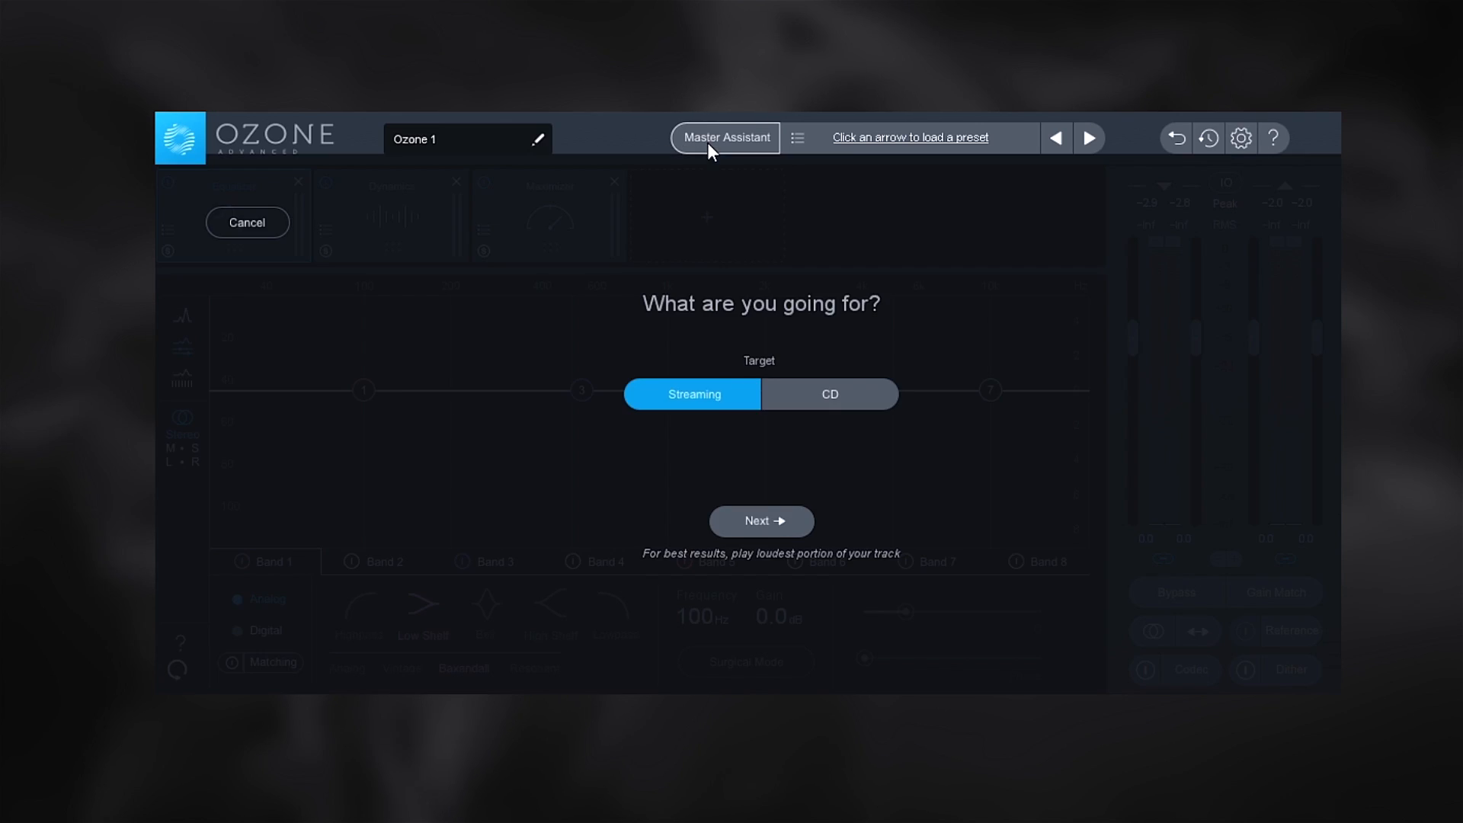
{"action": "left_click", "coordinate": [761, 521]}
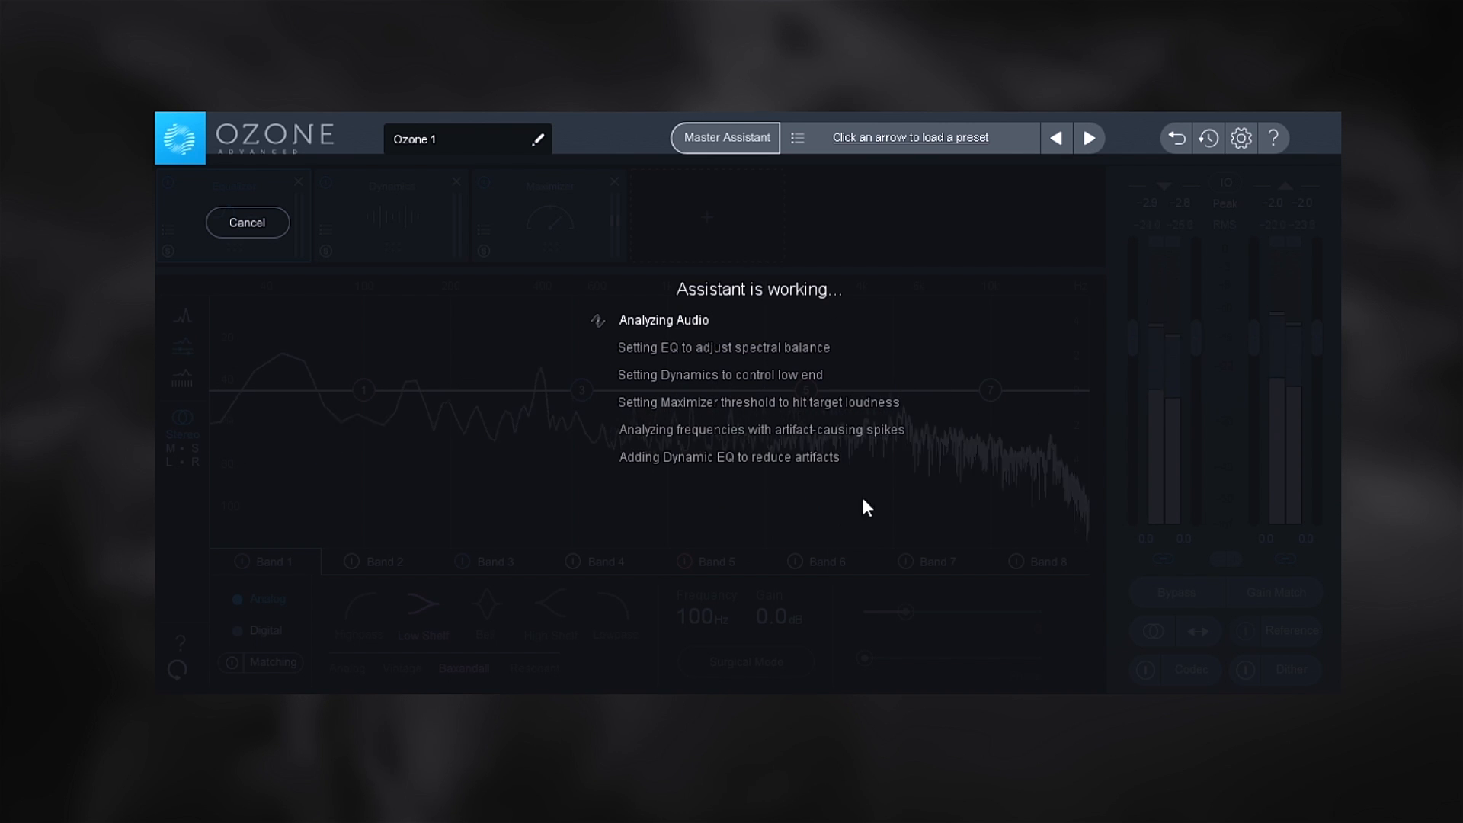
{"action": "mouse_move", "coordinate": [884, 500]}
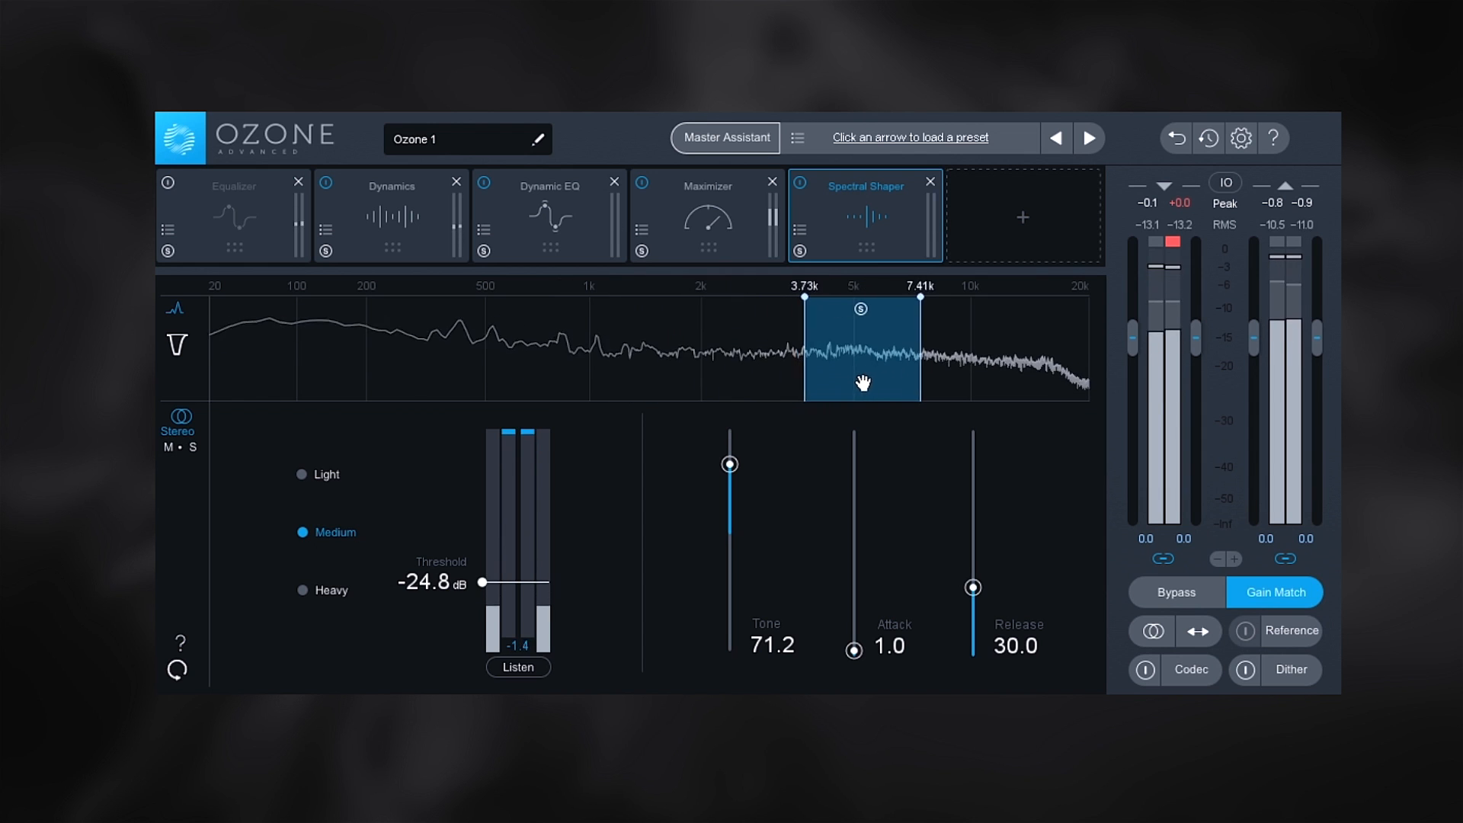
- Move the Spectral Shaper range, adjust Maximizer stereo independence, enable auto scaling and stop the custom target capture
{"action": "left_click_drag", "start_coordinate": [859, 381], "coordinate": [720, 381]}
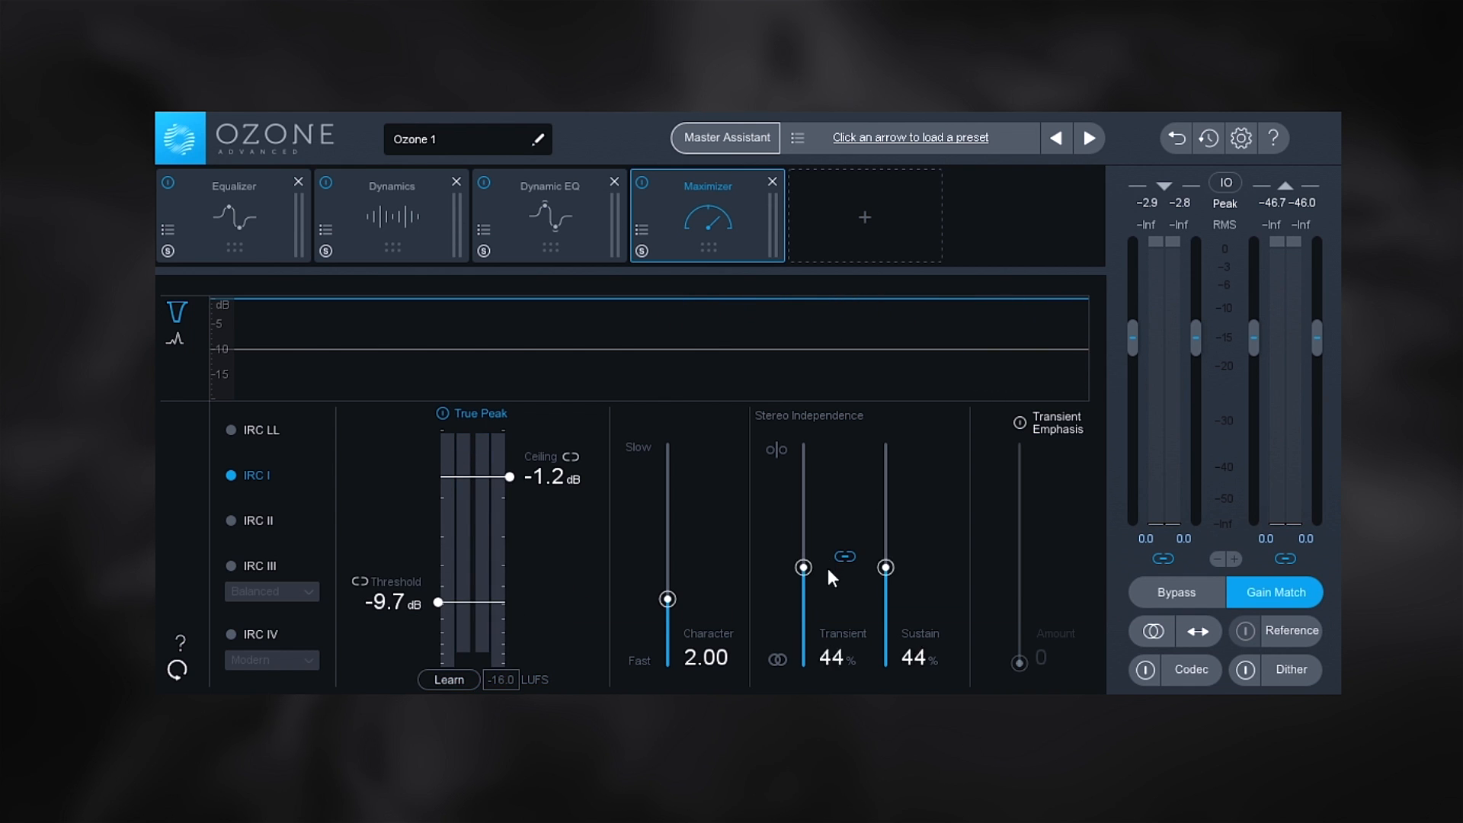
{"action": "left_click_drag", "start_coordinate": [886, 567], "coordinate": [885, 609]}
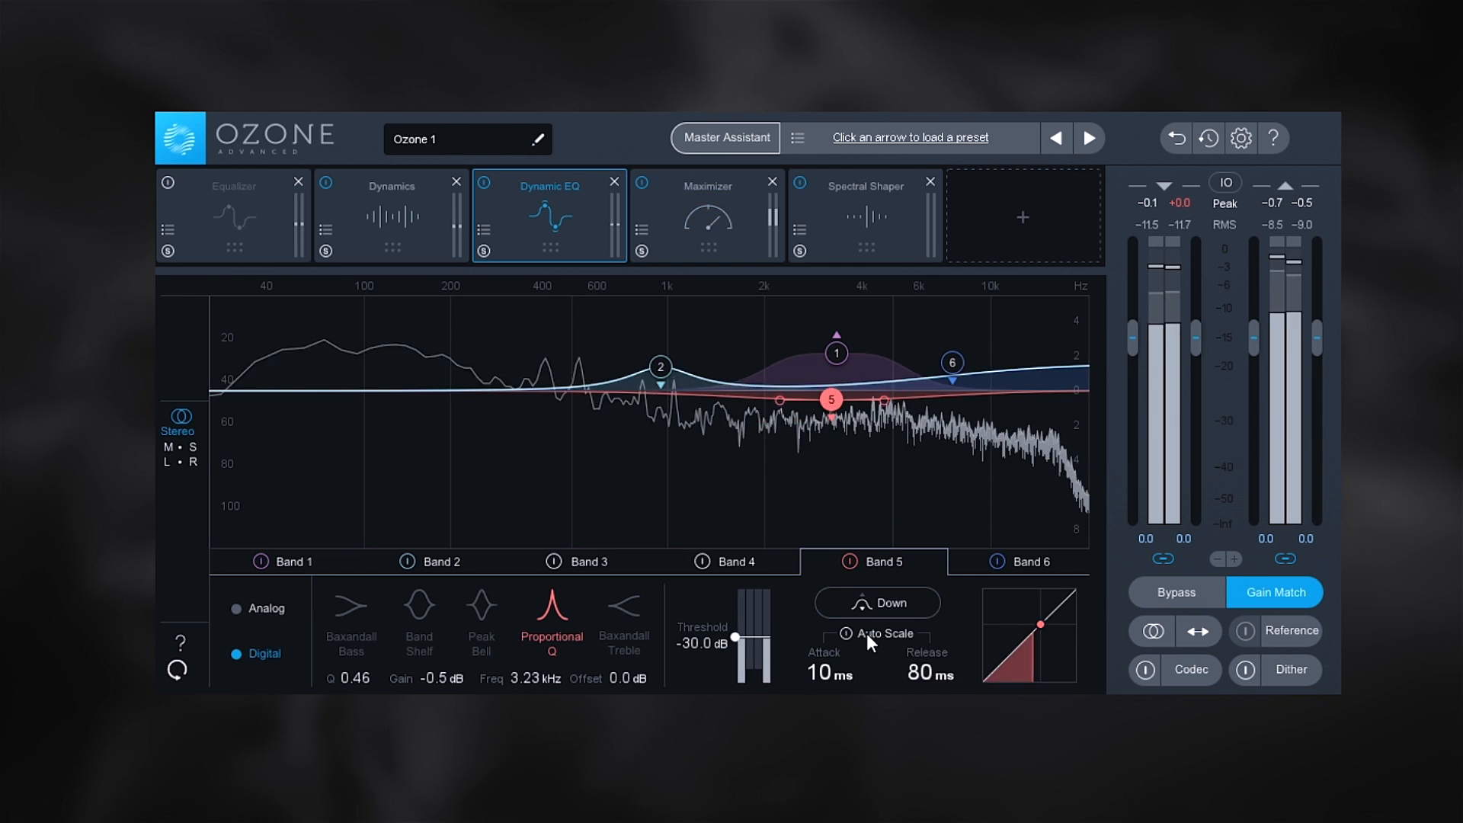
{"action": "left_click", "coordinate": [884, 634]}
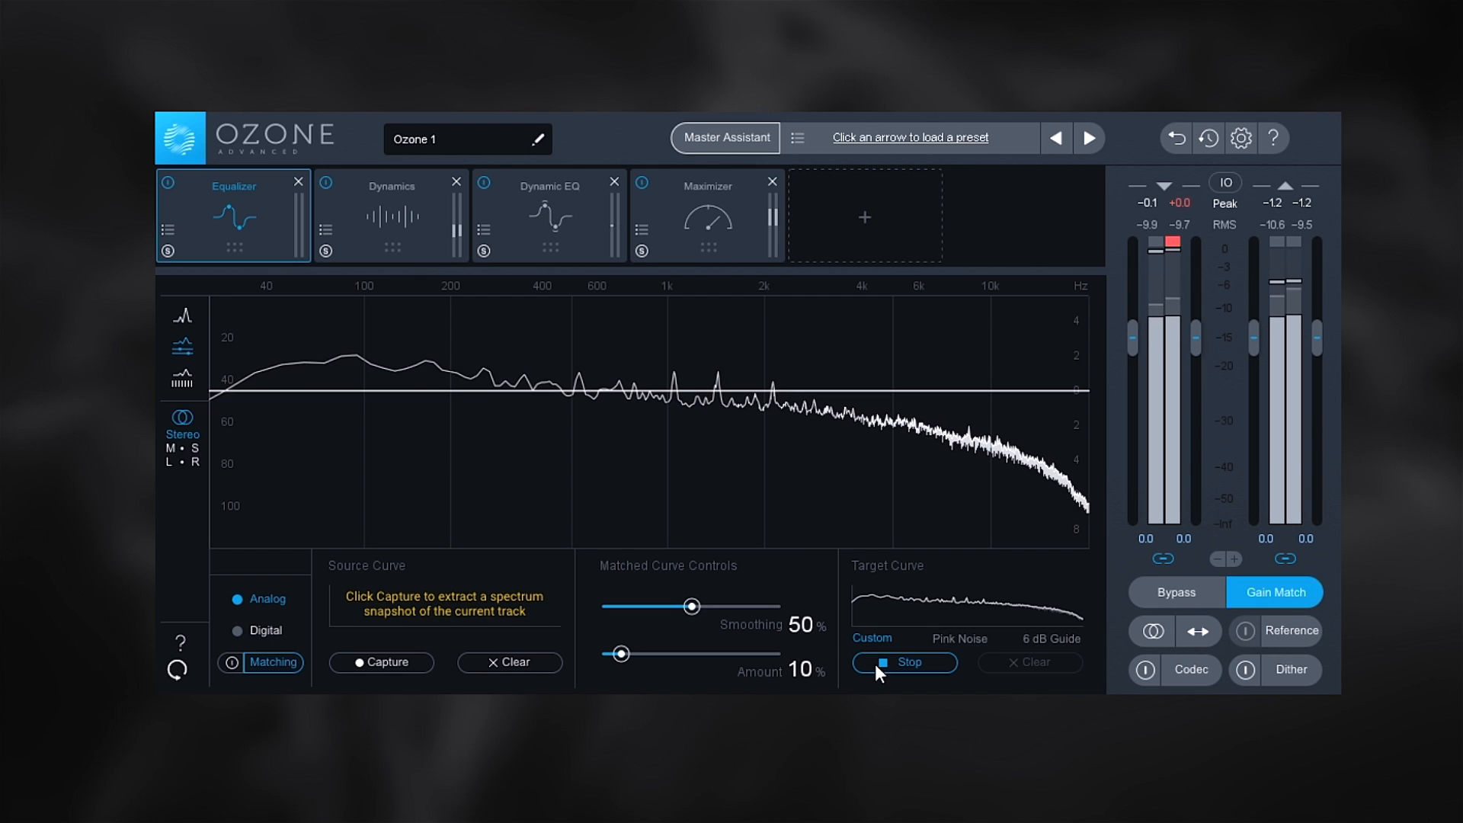
{"action": "left_click", "coordinate": [903, 662]}
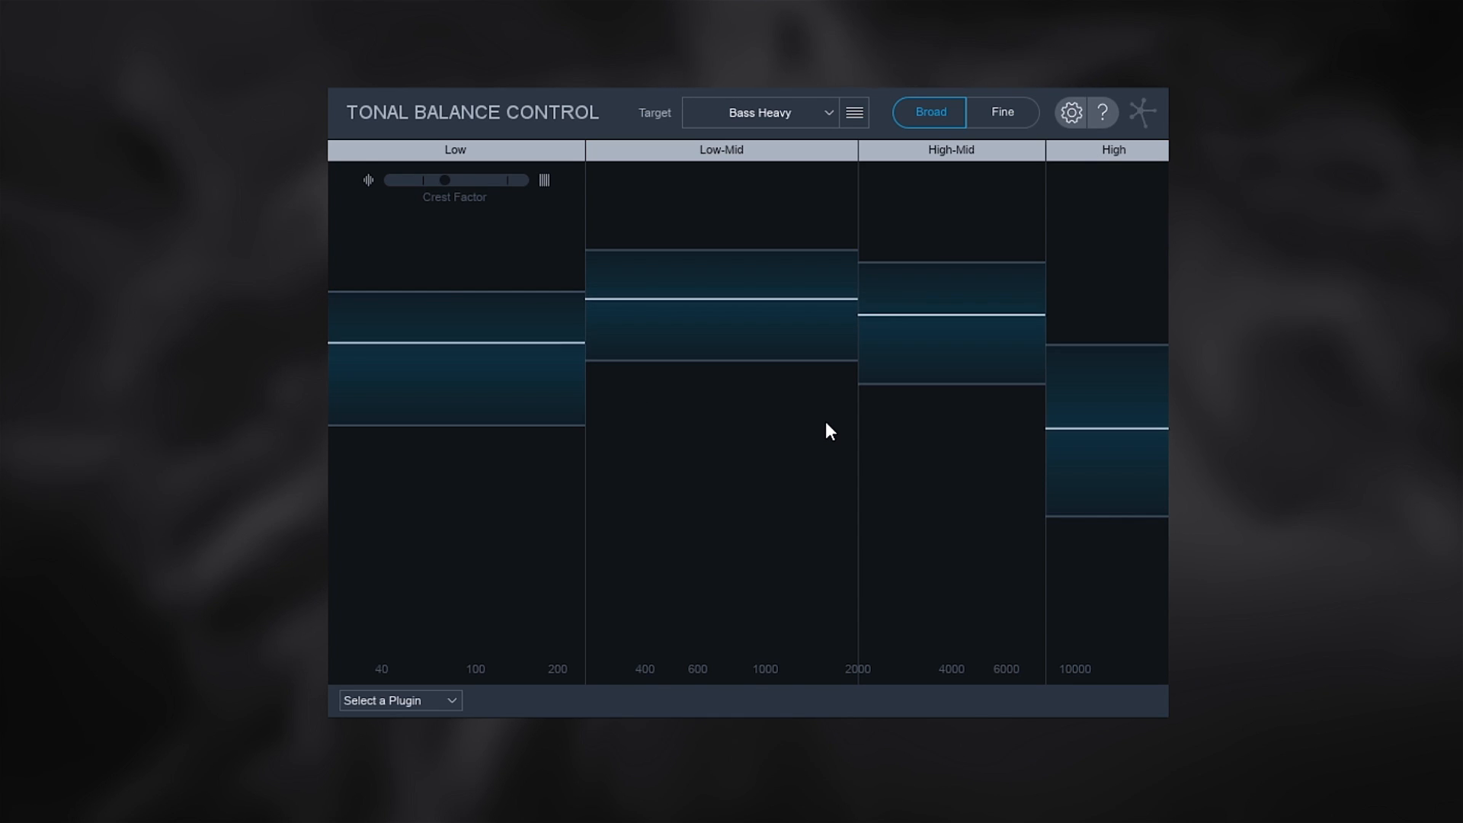
{"action": "left_click", "coordinate": [399, 700]}
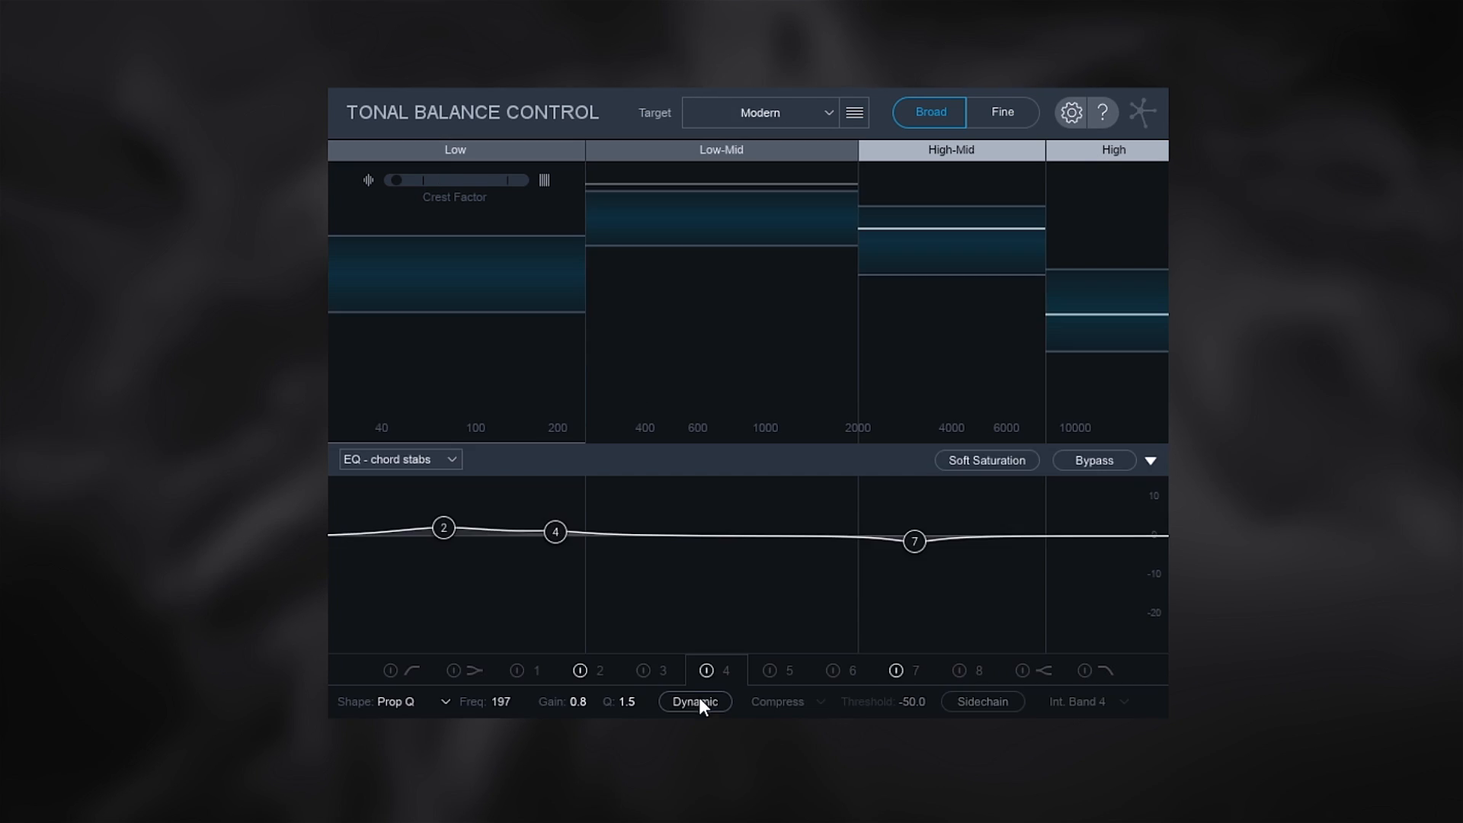
{"action": "left_click", "coordinate": [695, 701]}
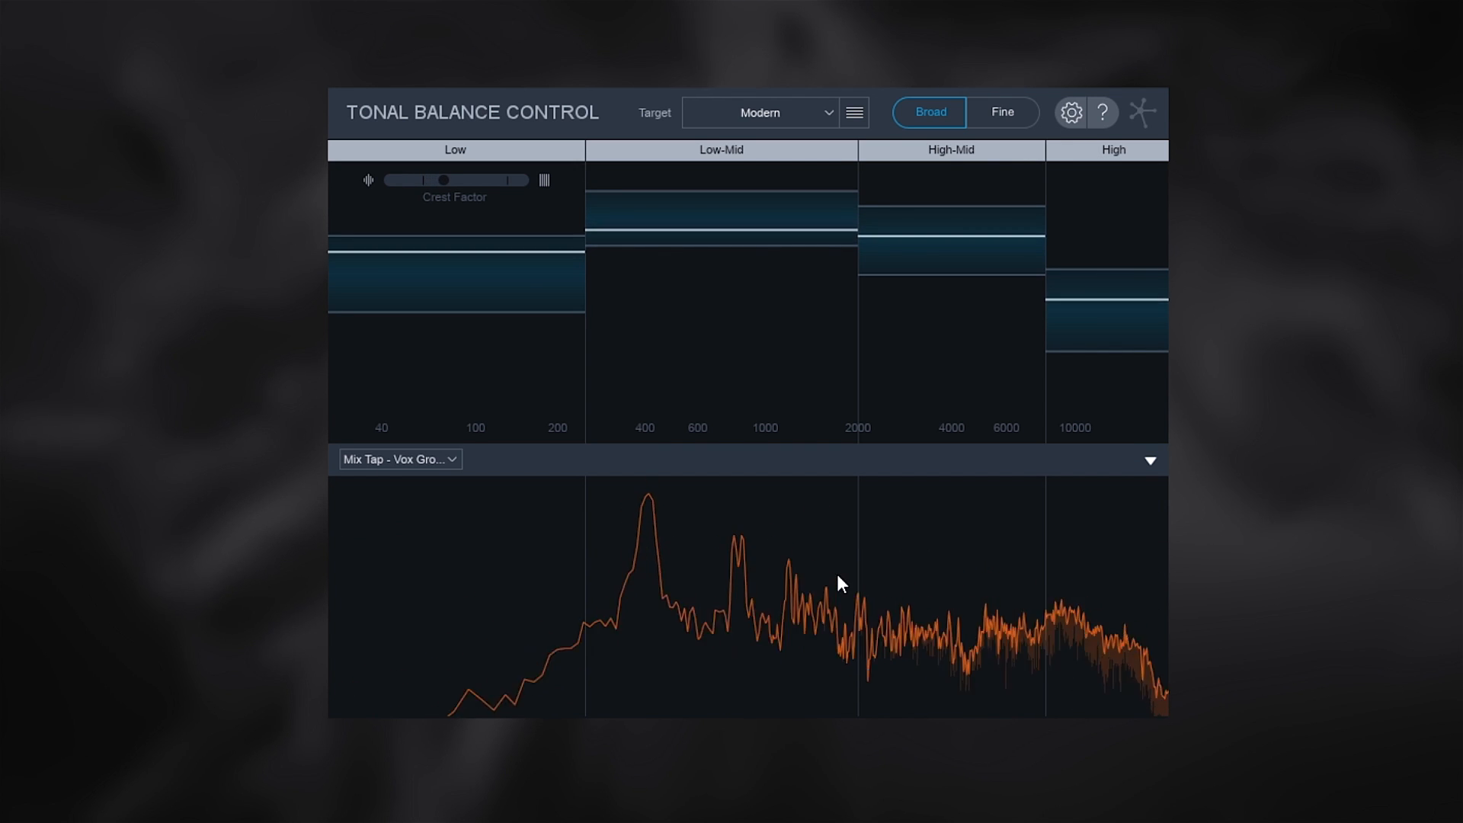
{"action": "left_click", "coordinate": [759, 111]}
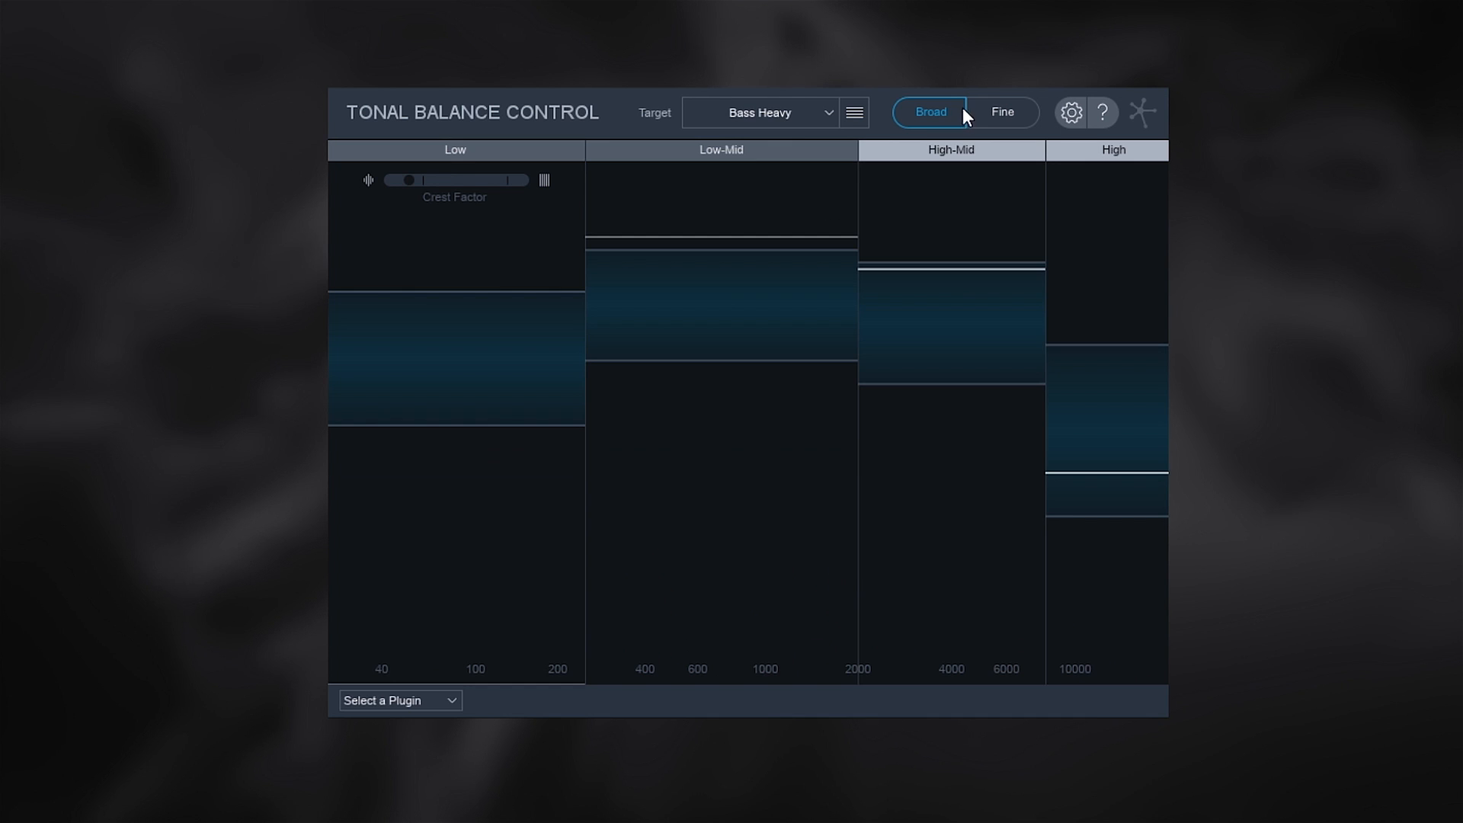
- Compare Fine and Broad views, then switch the target curve from Bass Heavy to Modern
{"action": "left_click", "coordinate": [1003, 112]}
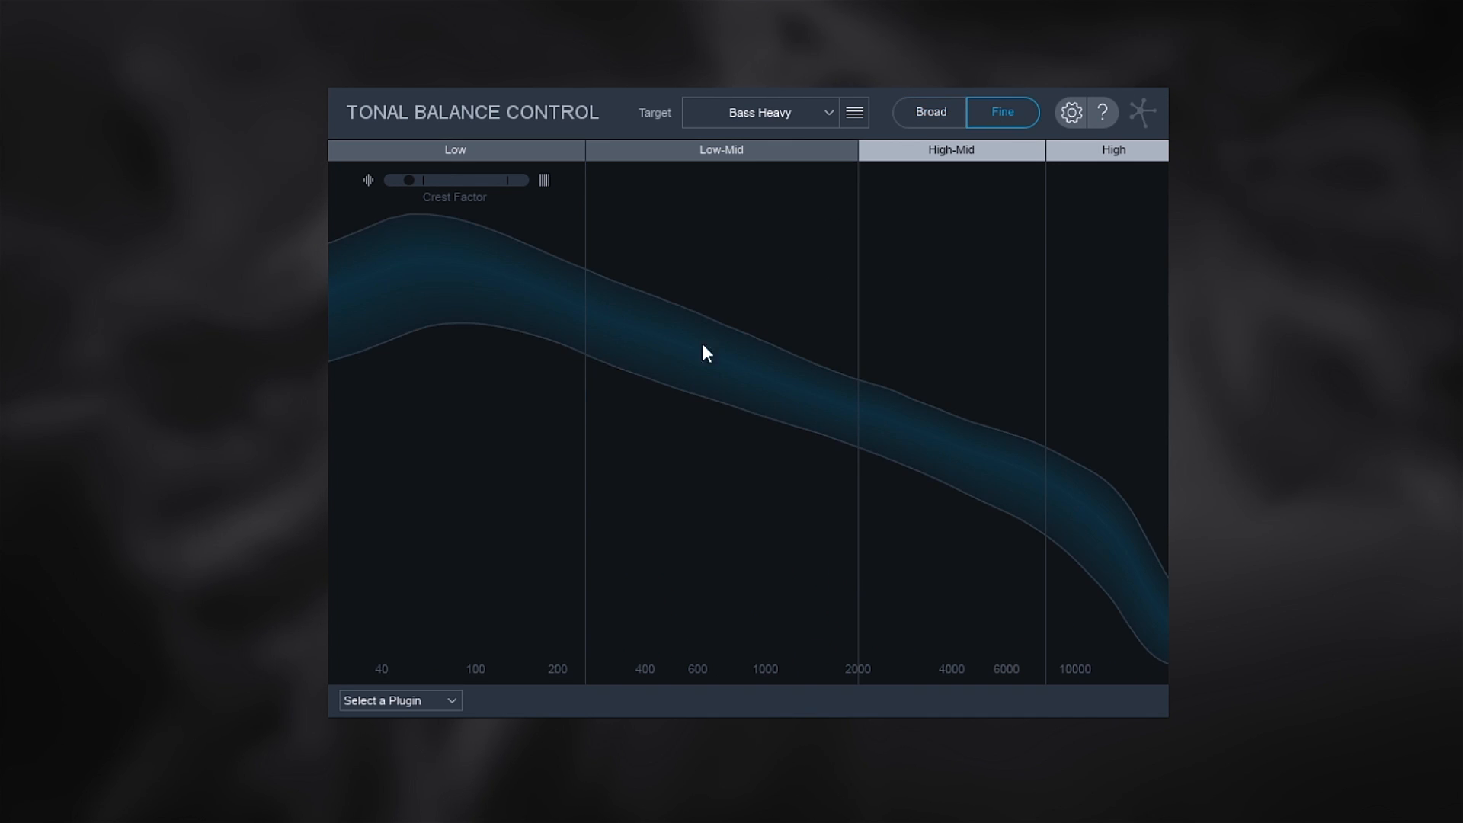
{"action": "left_click", "coordinate": [928, 112]}
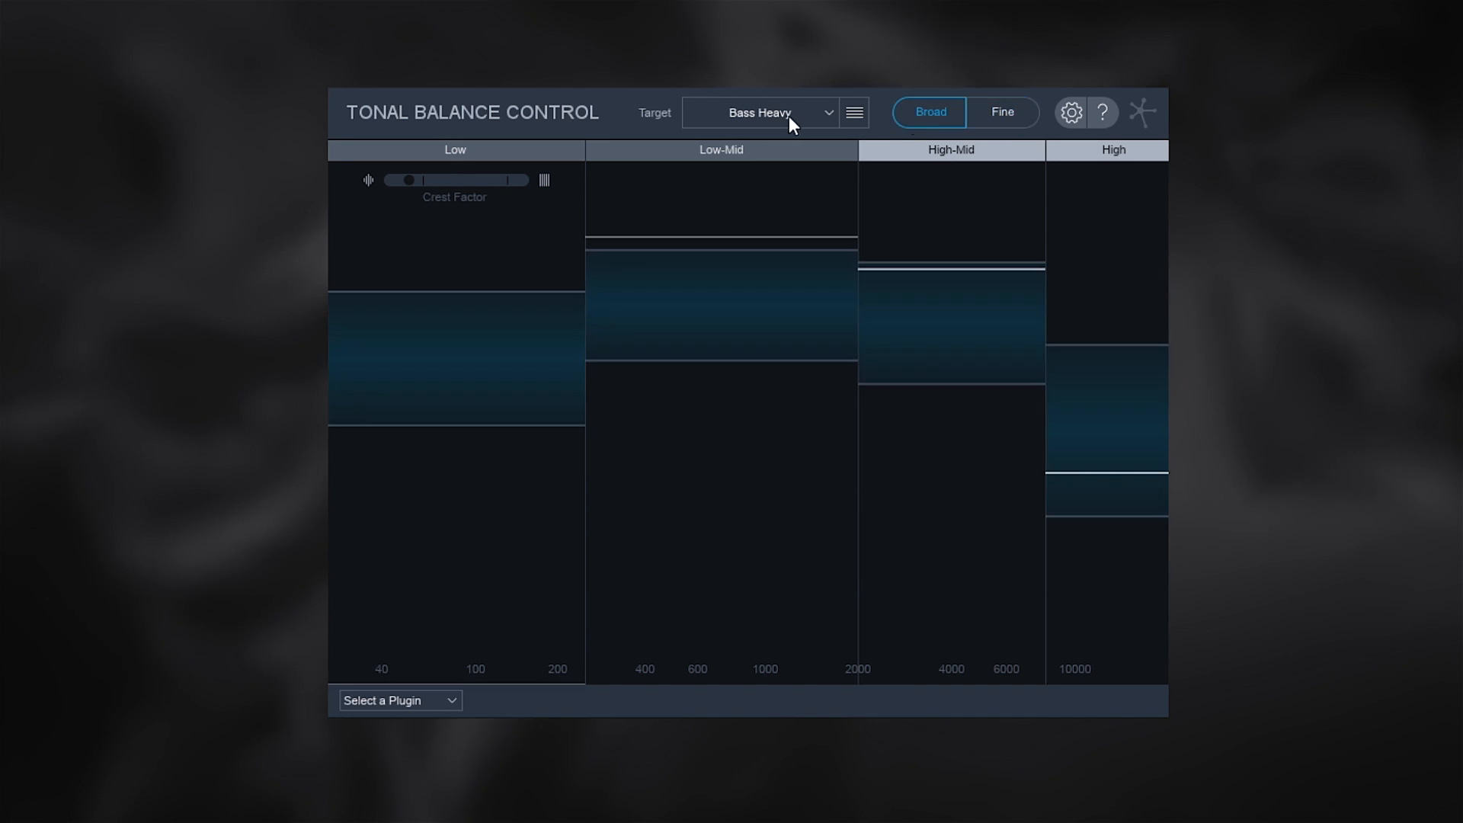
{"action": "left_click", "coordinate": [759, 111]}
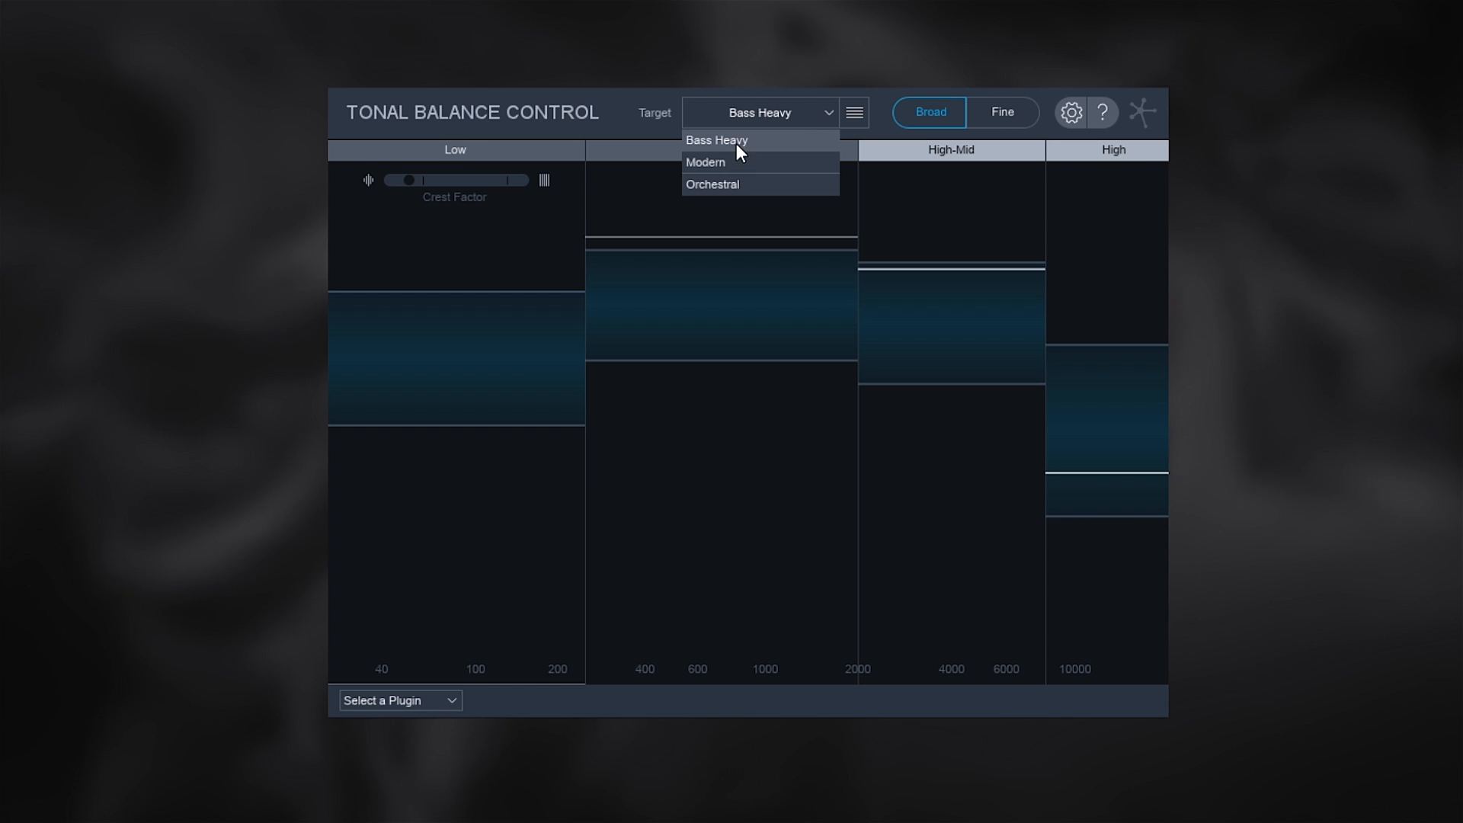
{"action": "left_click", "coordinate": [706, 161]}
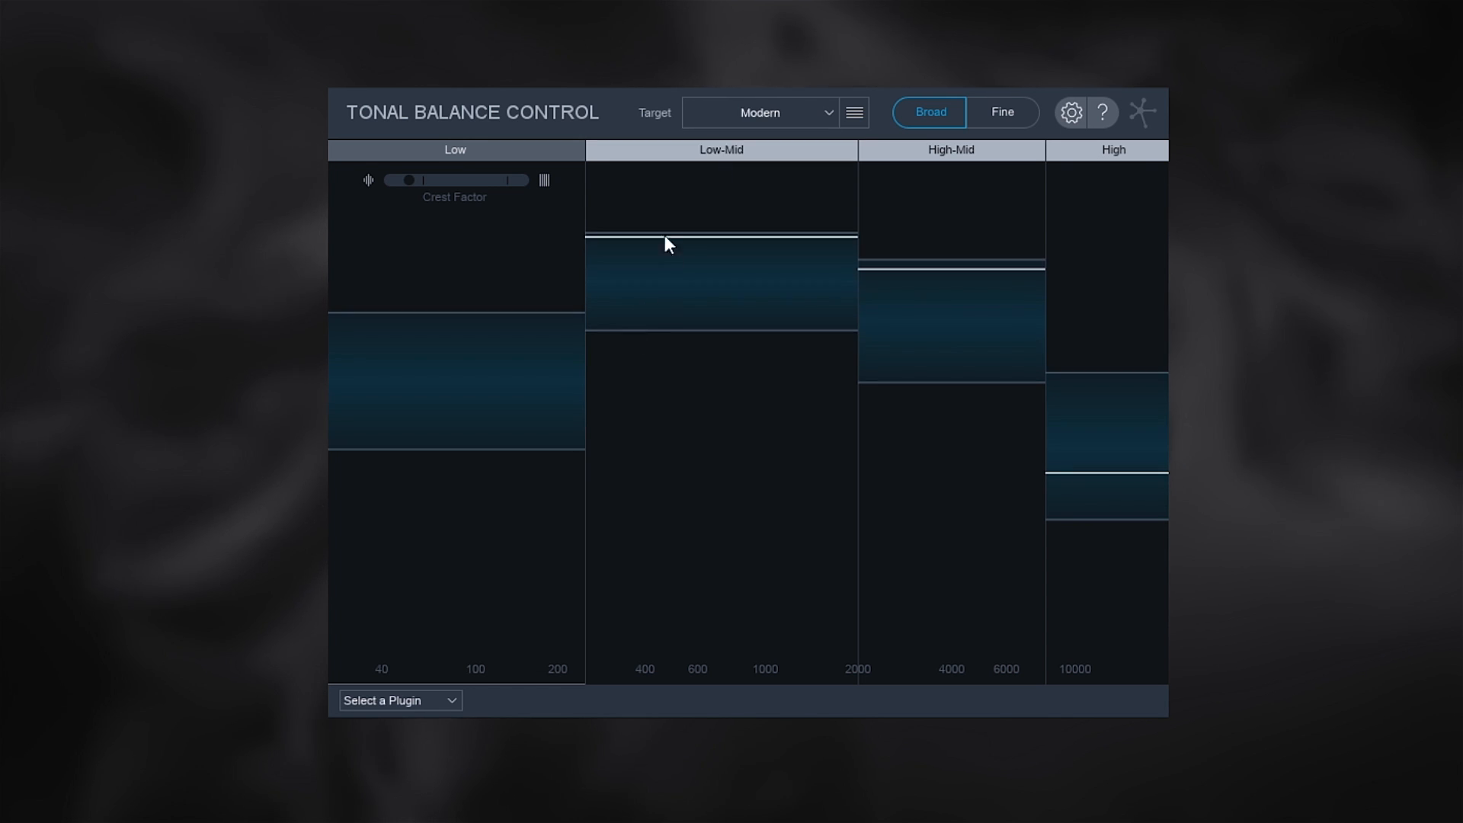
{"action": "mouse_move", "coordinate": [675, 297]}
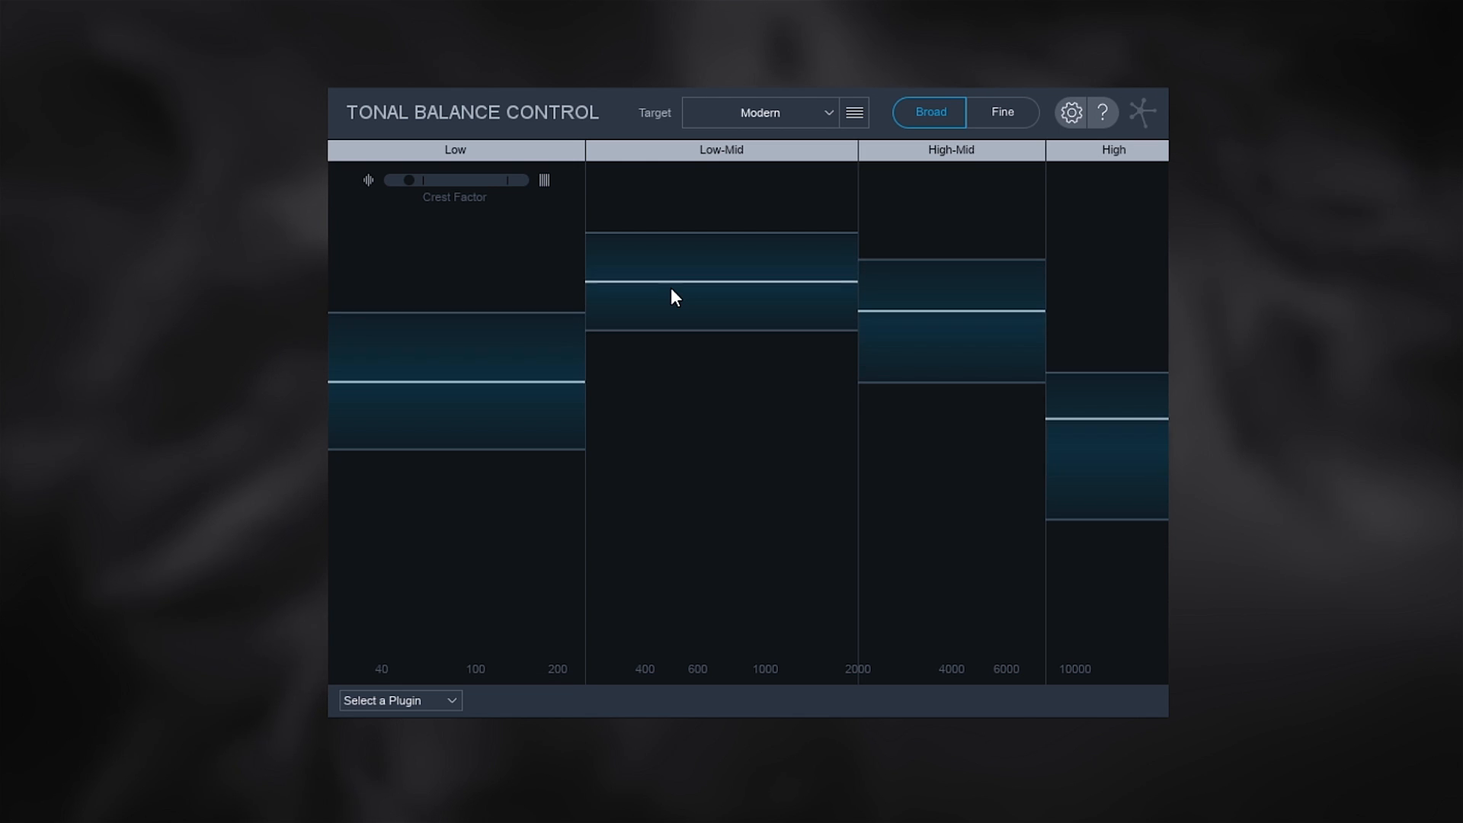
{"action": "left_click_drag", "start_coordinate": [405, 179], "coordinate": [425, 180]}
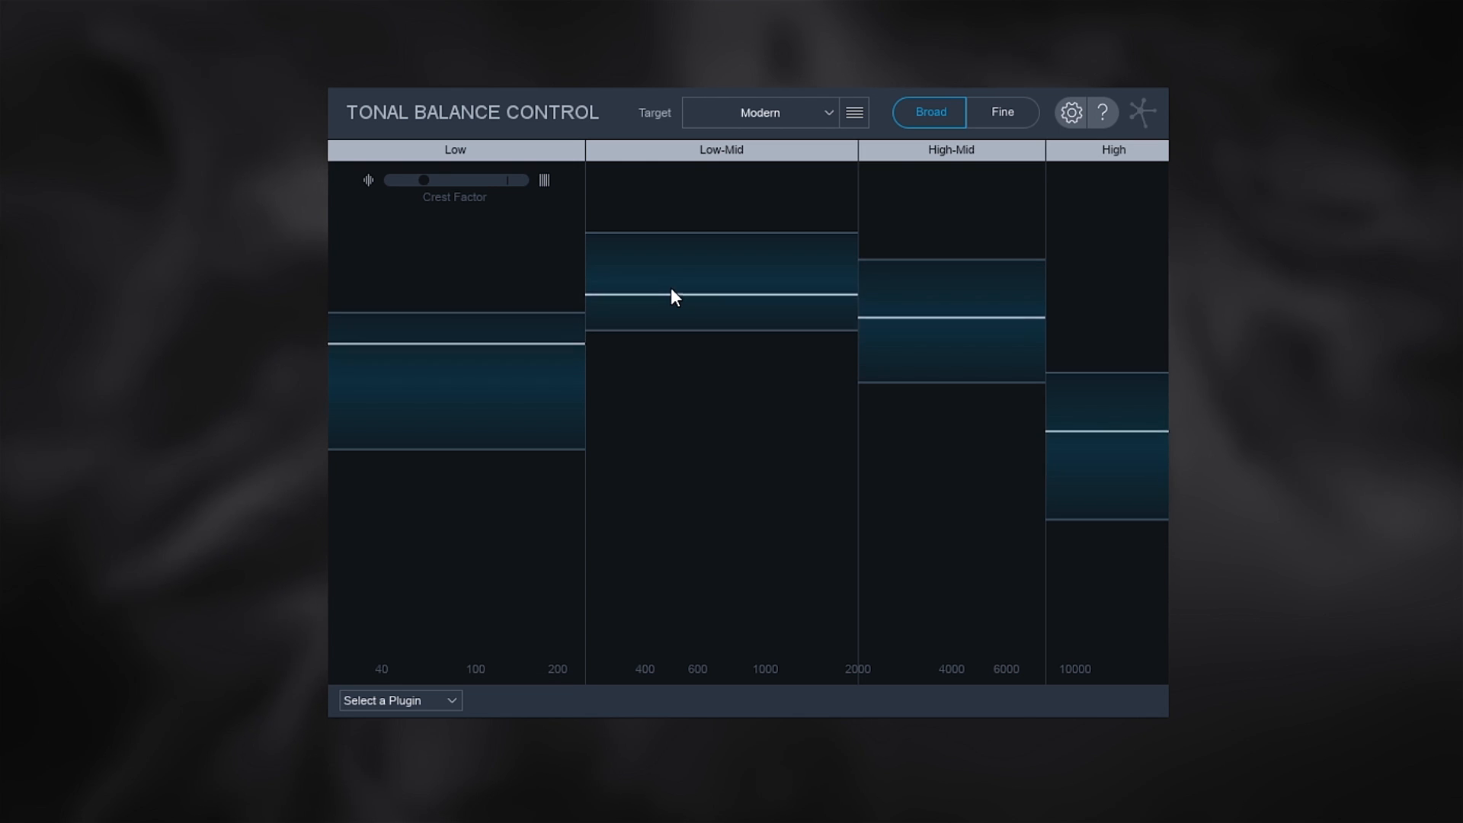